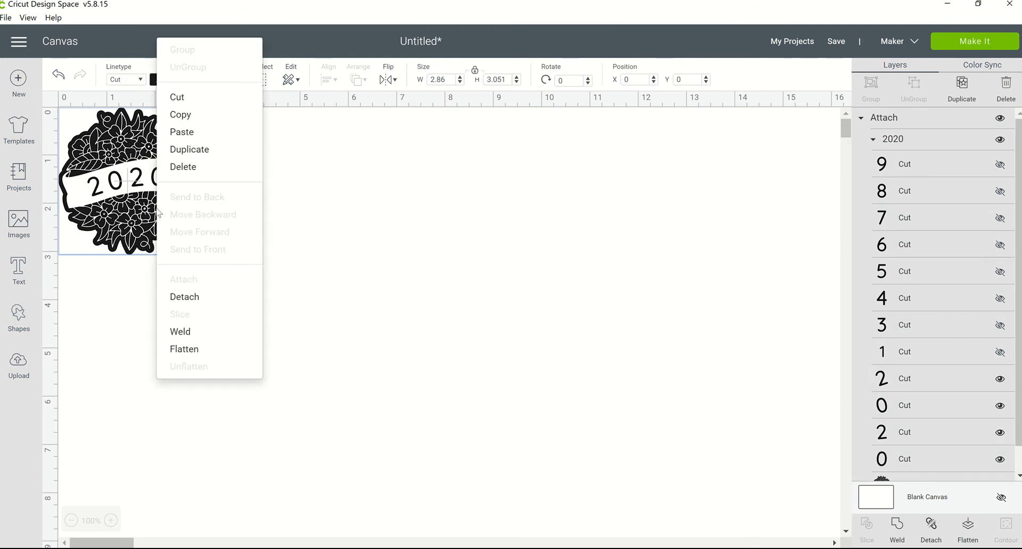
mouse_move(241, 149)
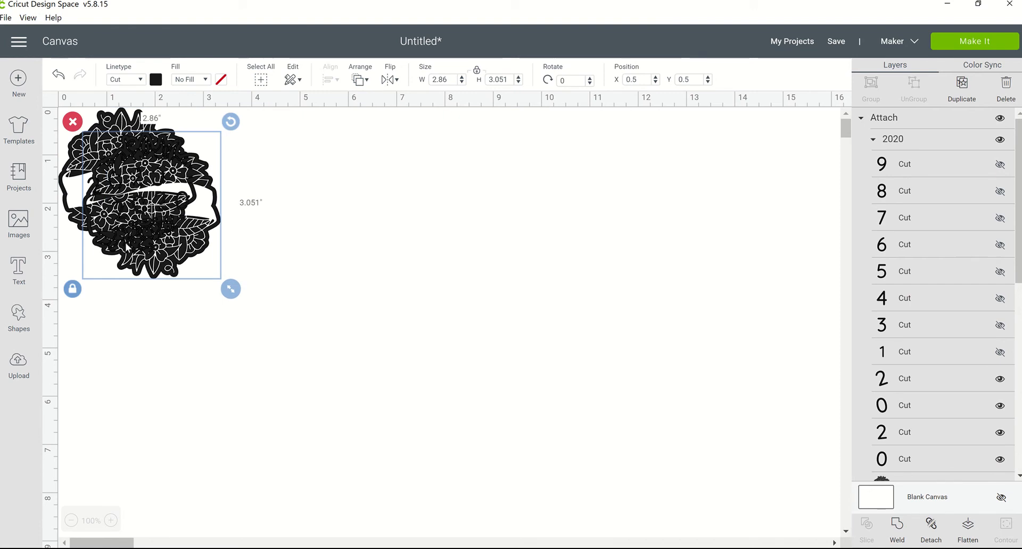
Drag the duplicated banner to the right of the original, aligned to the canvas top
drag(151, 196, 290, 193)
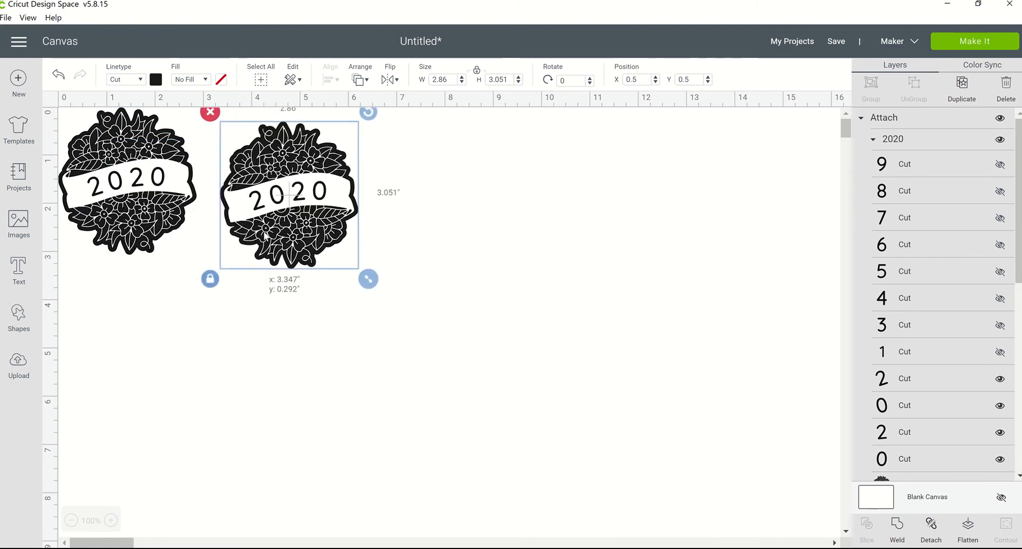
drag(290, 191, 290, 175)
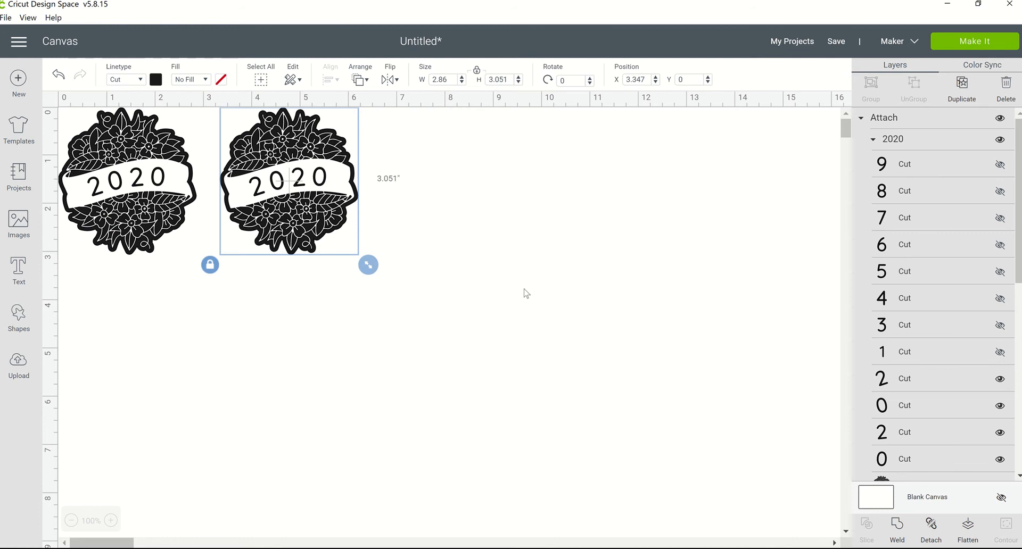
mouse_move(303, 202)
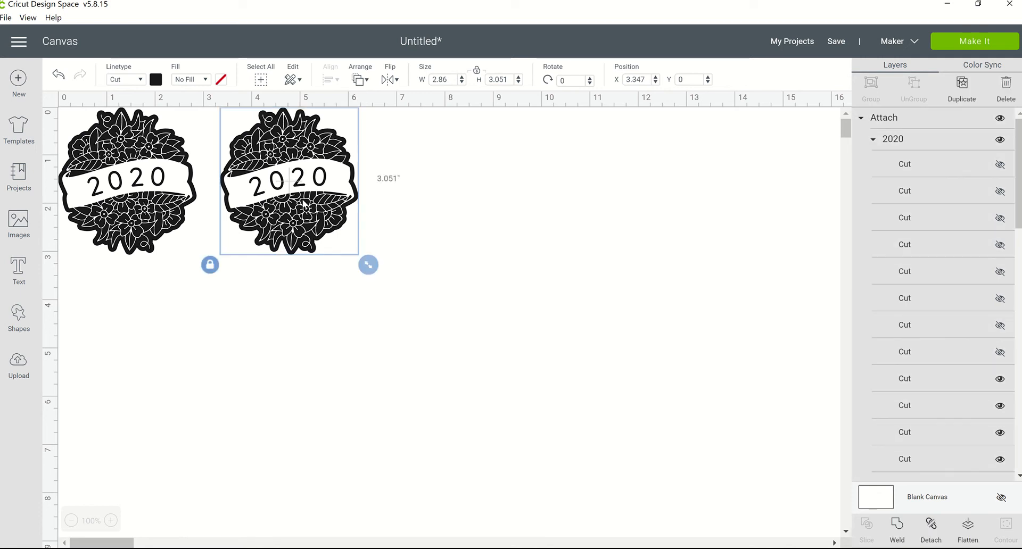
Place the third banner right of the second in the top row, then deselect
drag(289, 181, 426, 211)
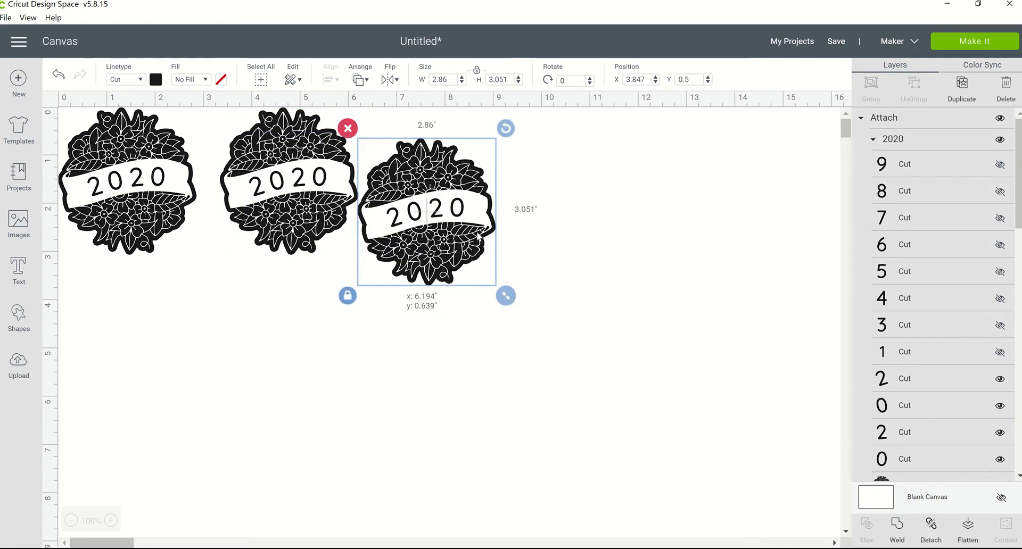
drag(426, 209, 434, 184)
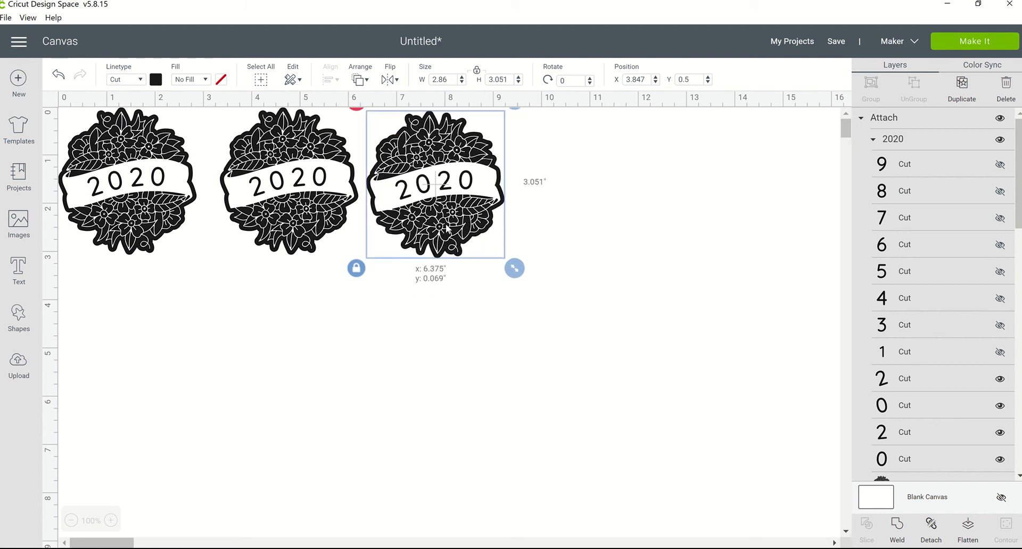
drag(436, 184, 442, 174)
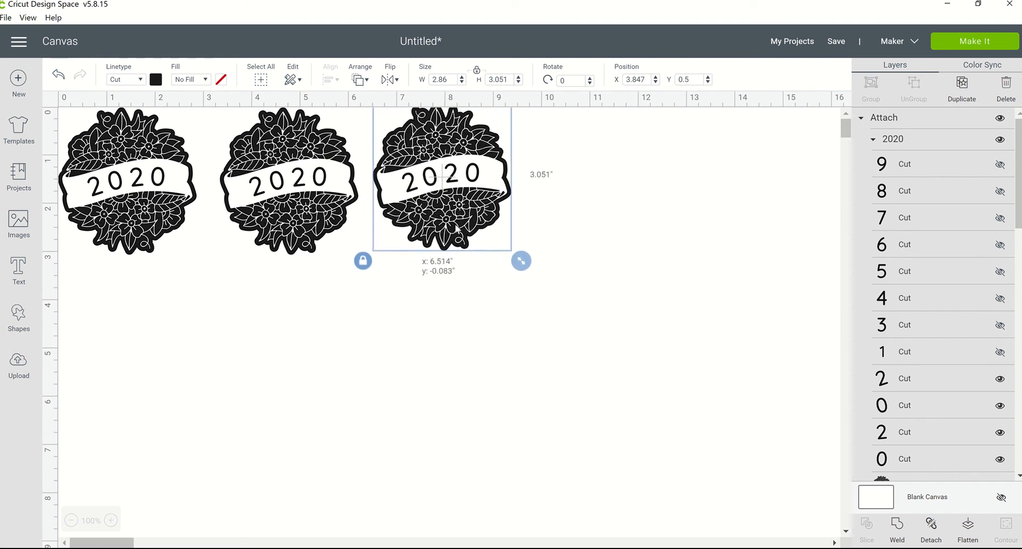
click(500, 323)
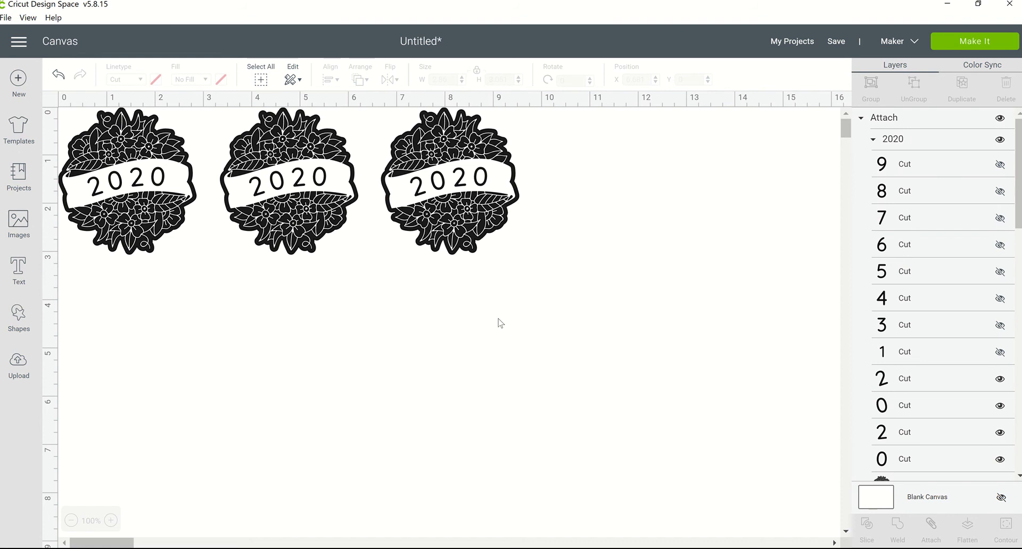
mouse_move(499, 189)
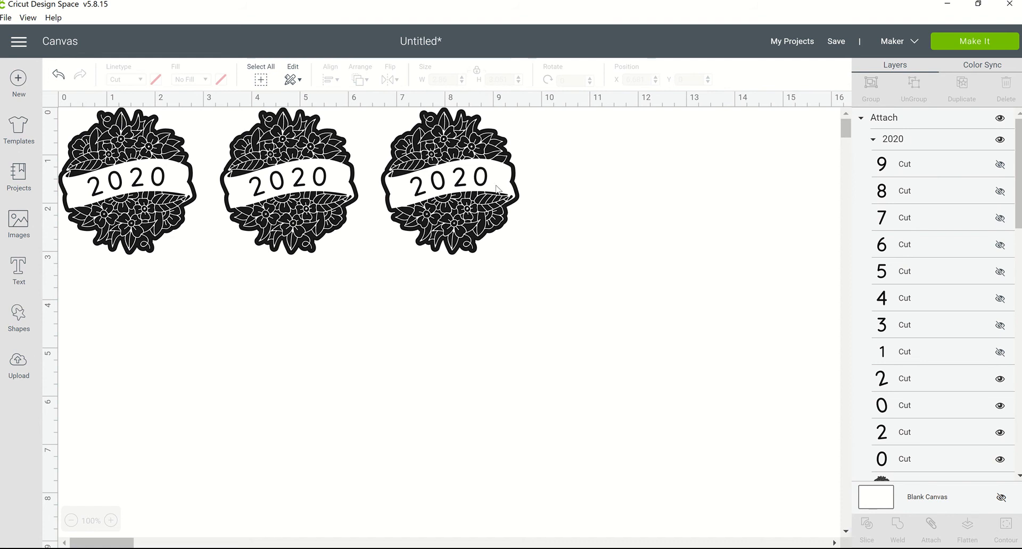
mouse_move(966, 47)
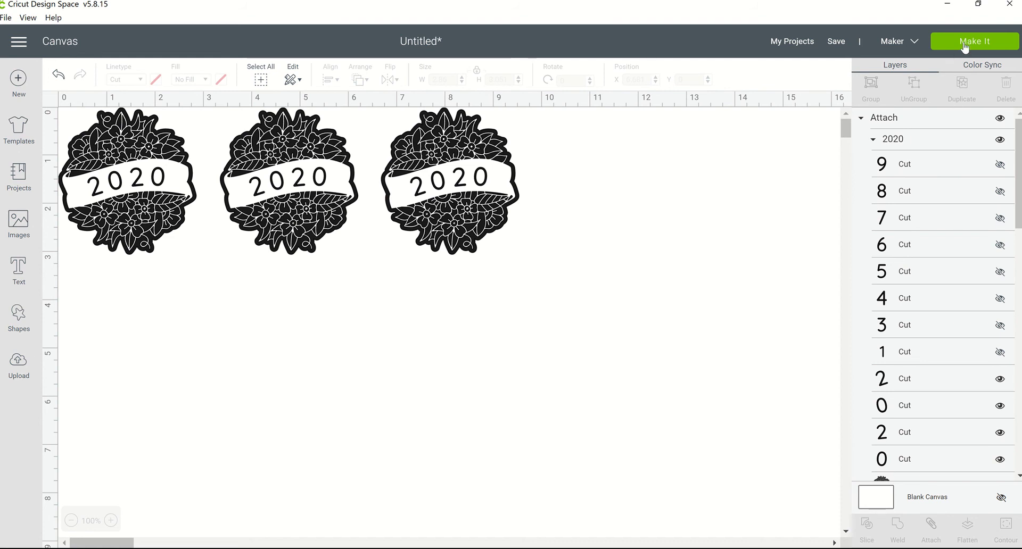
Send the three banners to the Prepare screen on a 12x12 mat via Make It
click(974, 42)
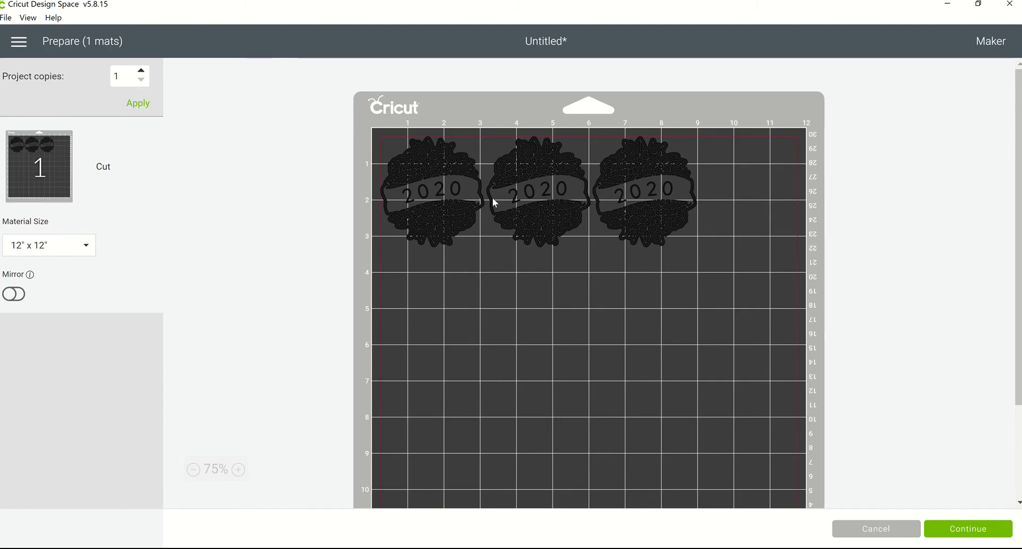
mouse_move(524, 406)
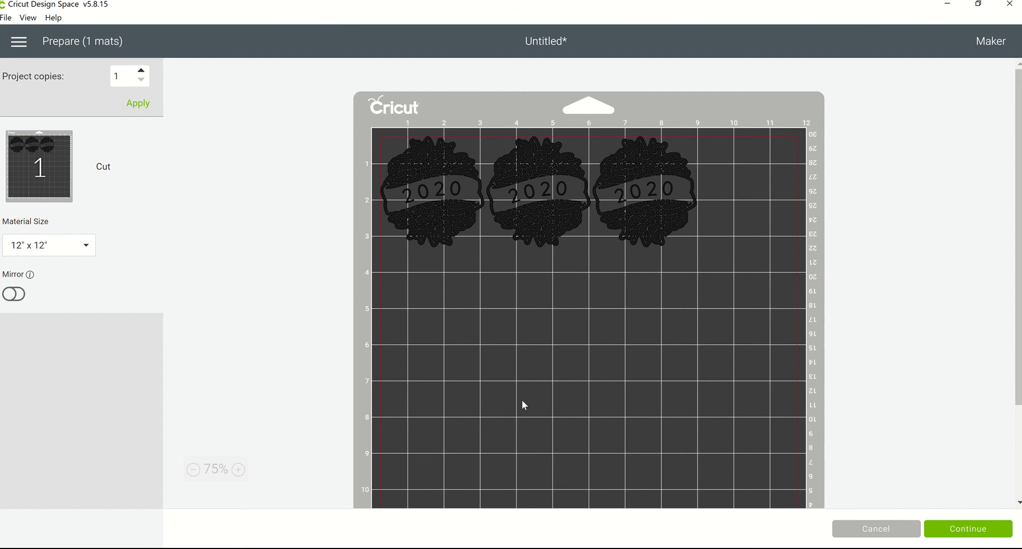
mouse_move(153, 102)
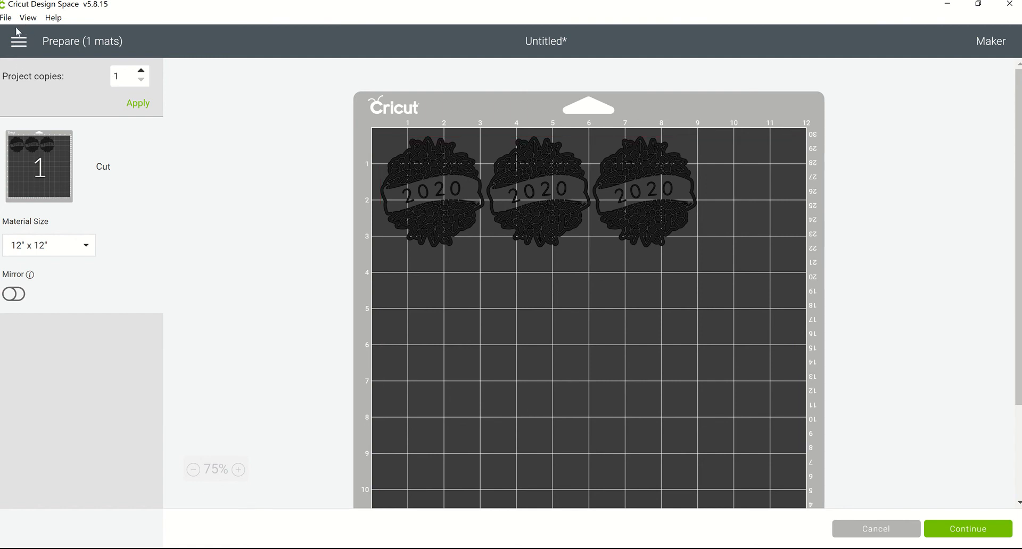
mouse_move(44, 25)
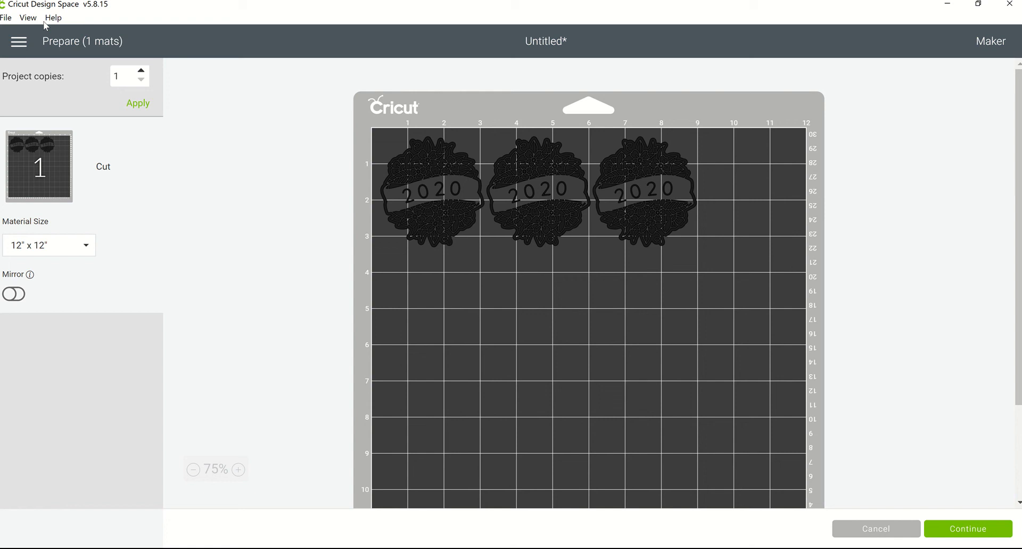
mouse_move(57, 71)
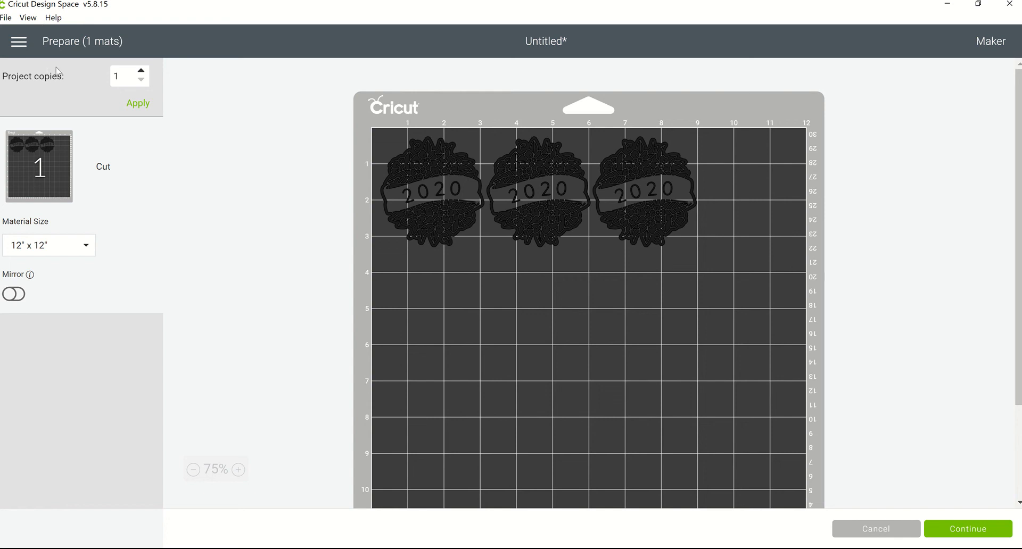
mouse_move(9, 56)
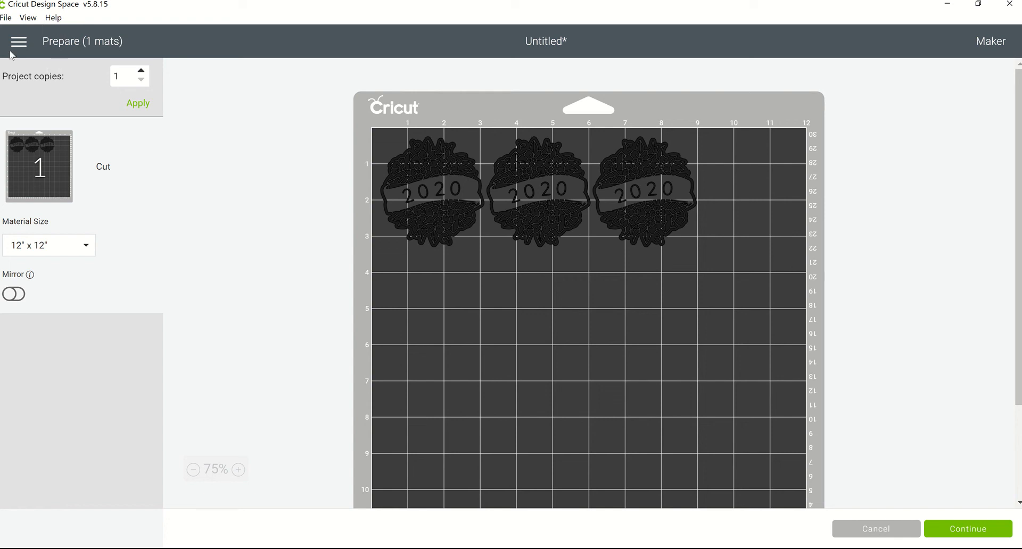
mouse_move(73, 43)
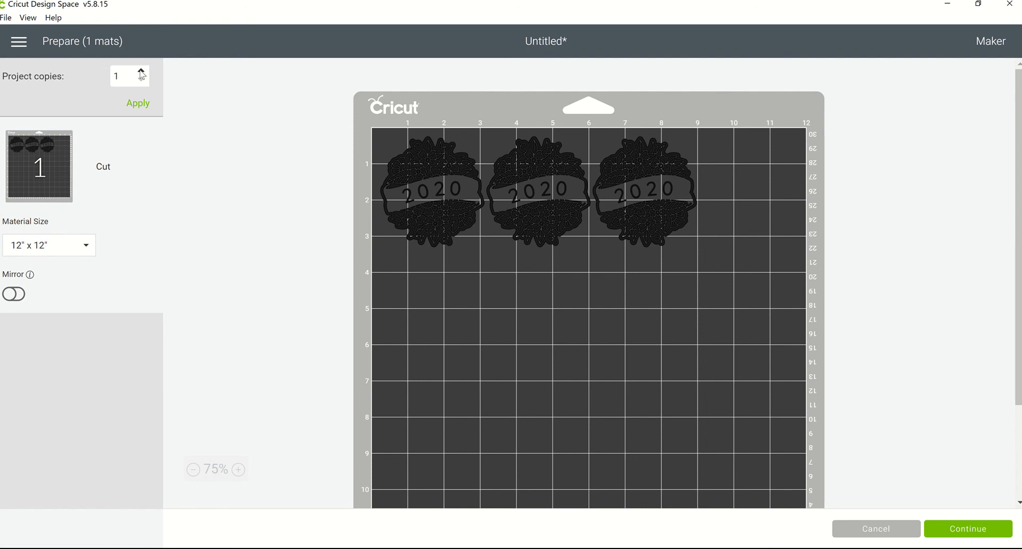
Set Project copies to 3 and apply, giving nine banners on the mat
click(140, 71)
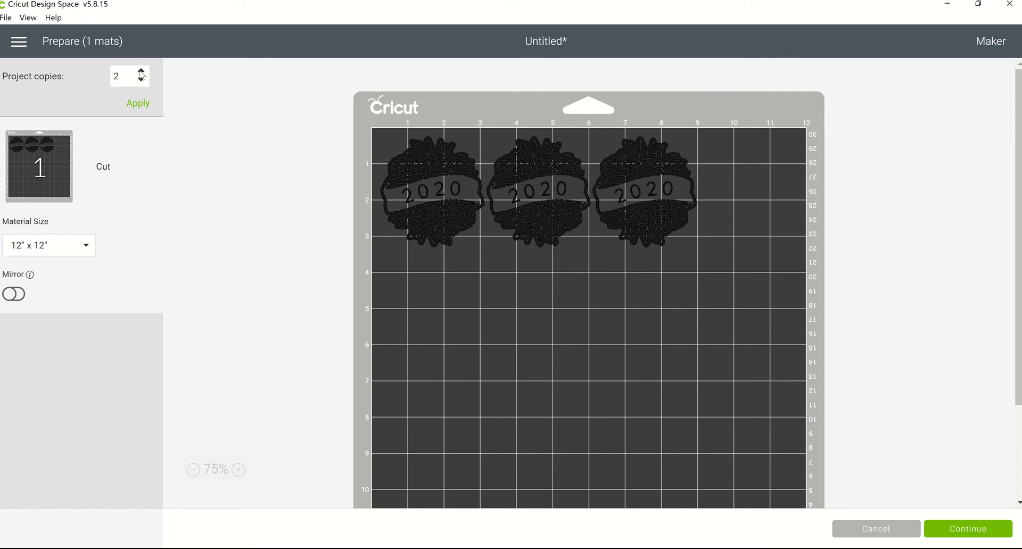
click(141, 71)
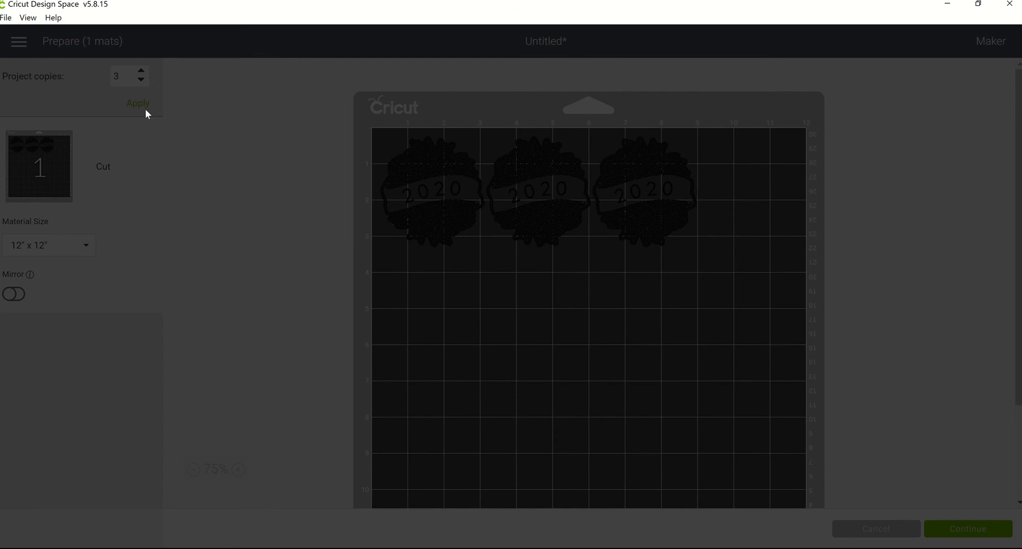
click(137, 103)
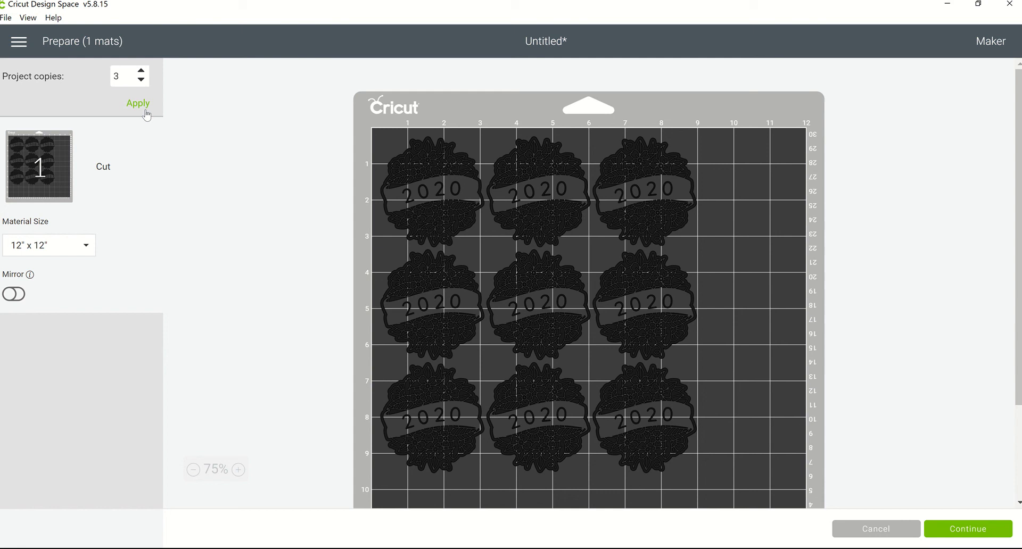
mouse_move(1016, 221)
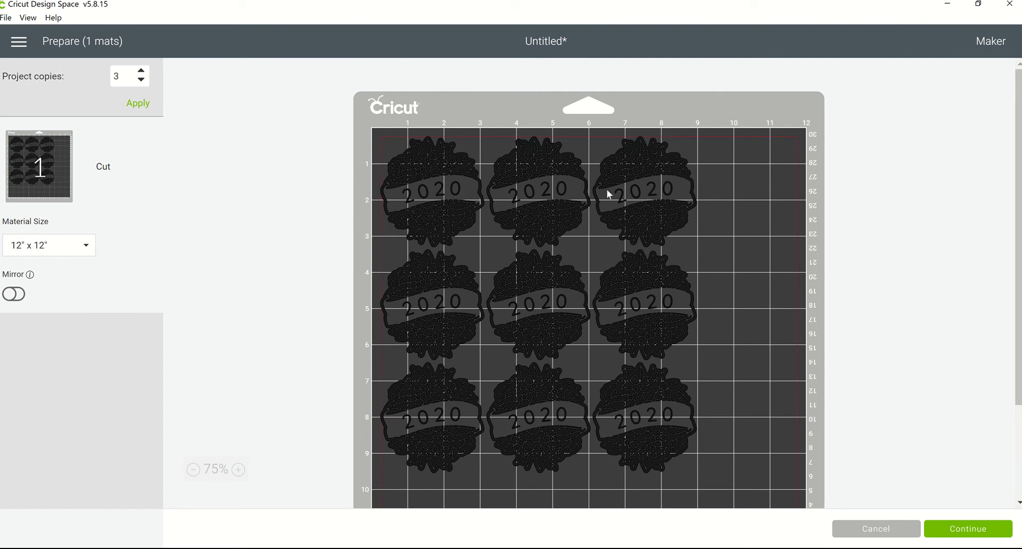
mouse_move(681, 190)
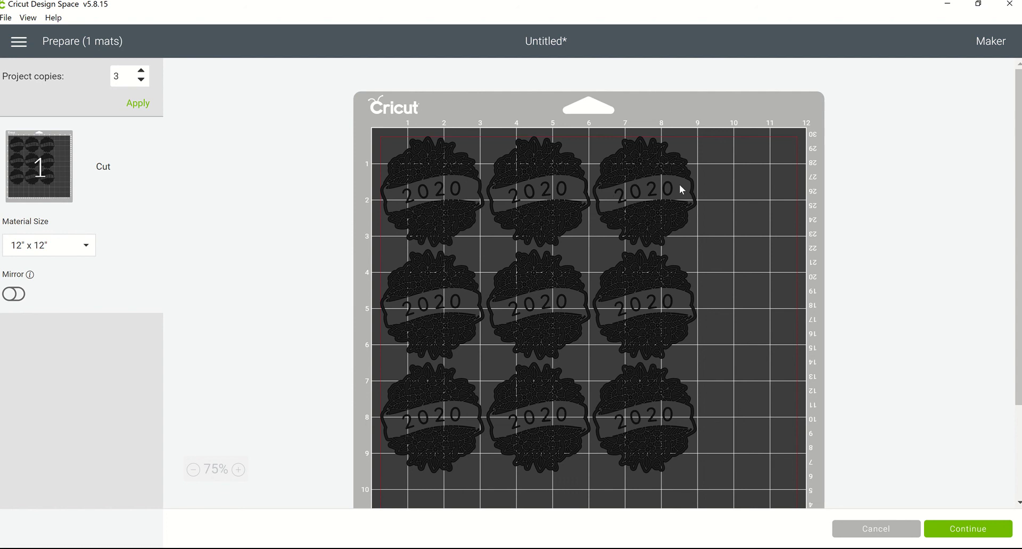
mouse_move(590, 253)
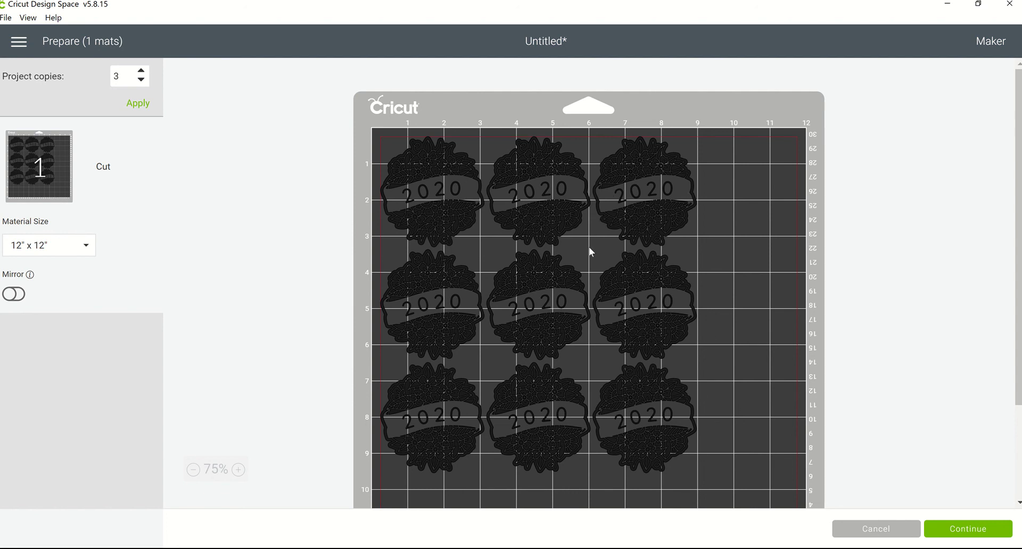
mouse_move(382, 193)
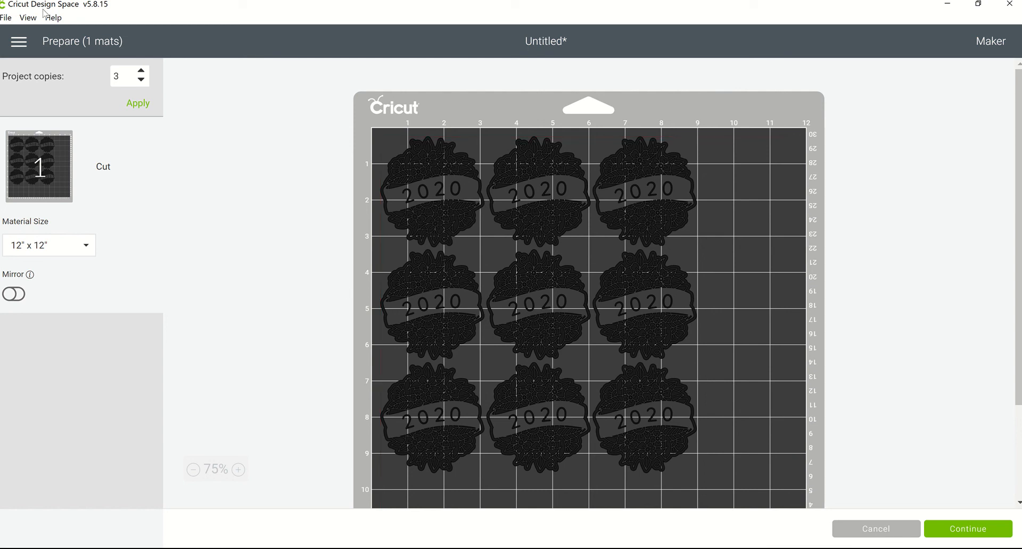
mouse_move(98, 89)
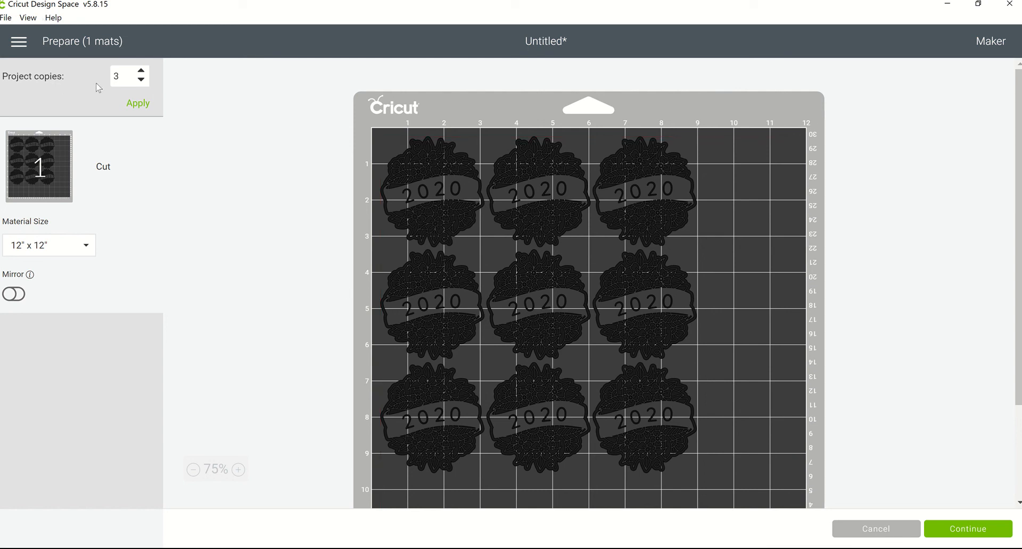
mouse_move(716, 426)
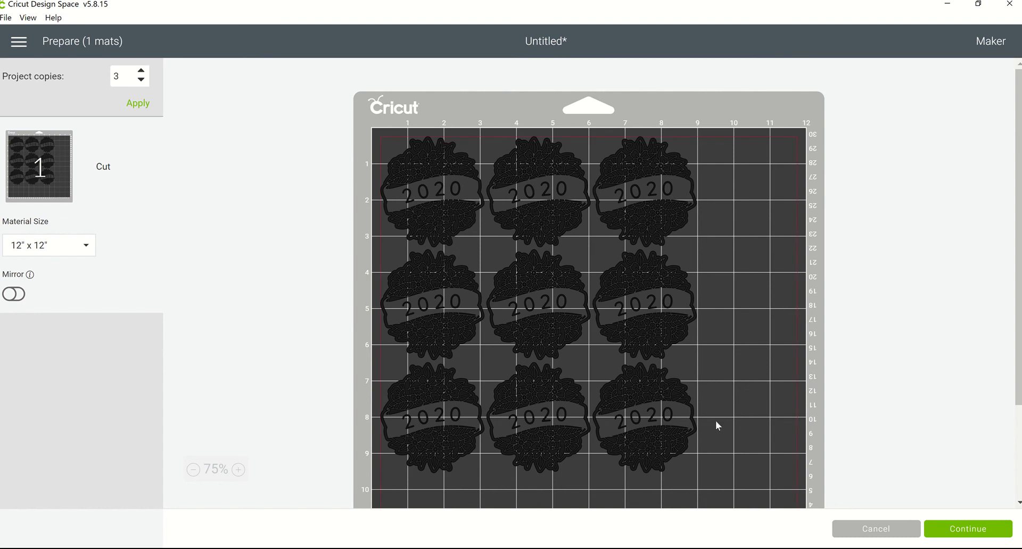
mouse_move(726, 446)
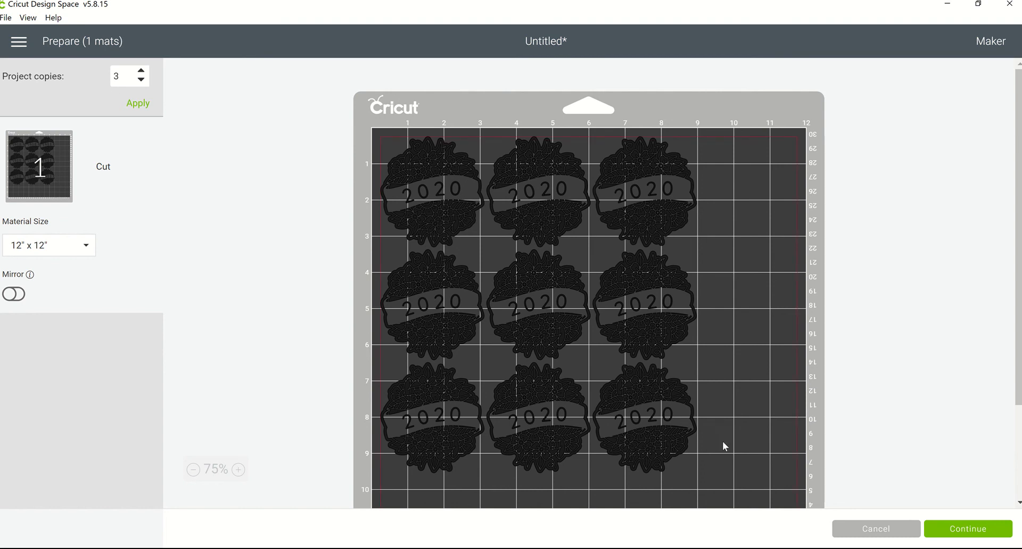